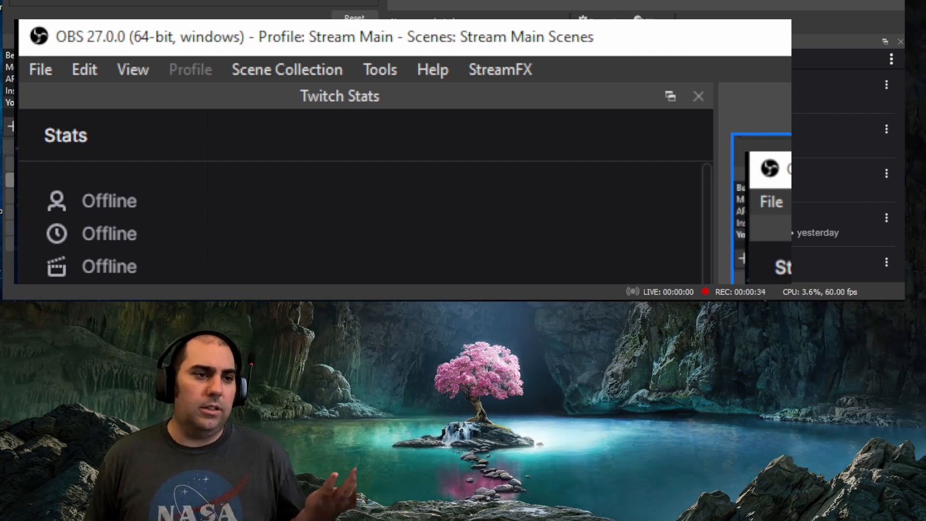
Close the Twitch Stats dock to reveal the main OBS window.
click(698, 96)
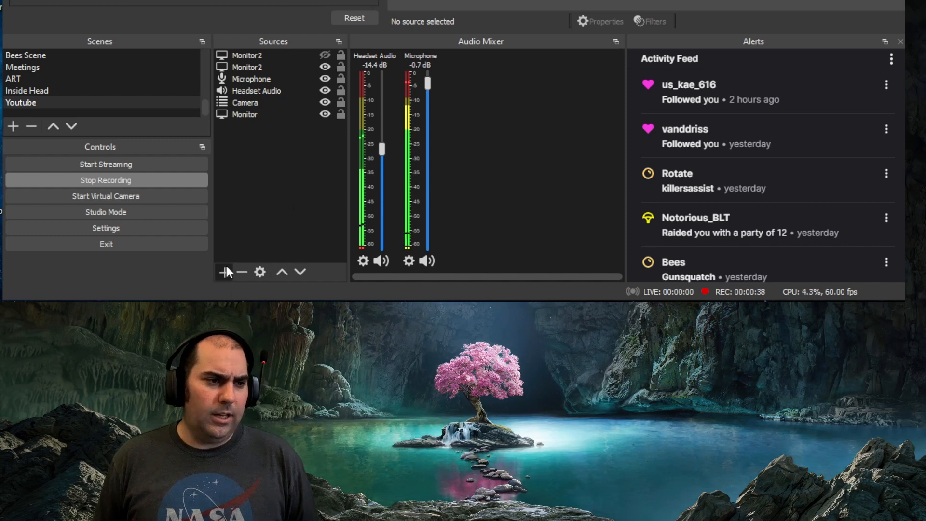
Create a looping Media Source named TEST that plays the dancing duck GIF.
click(224, 272)
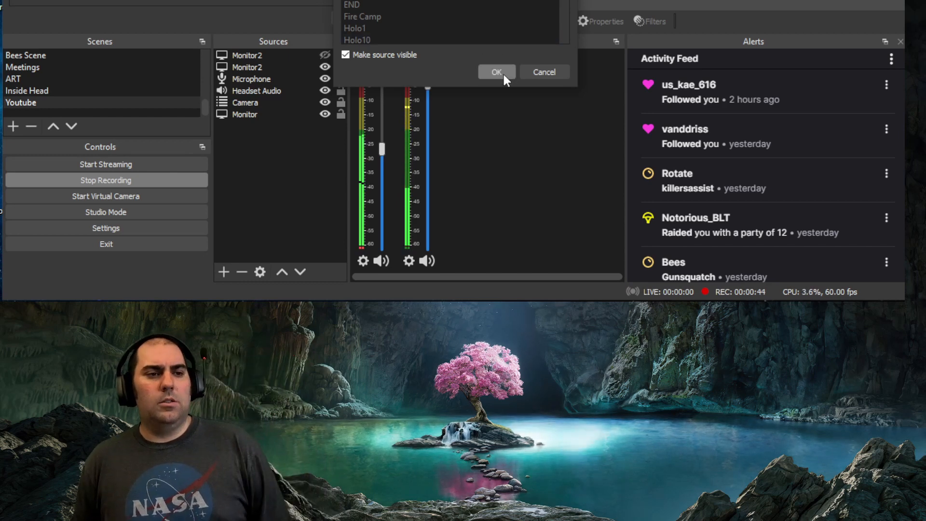
click(496, 71)
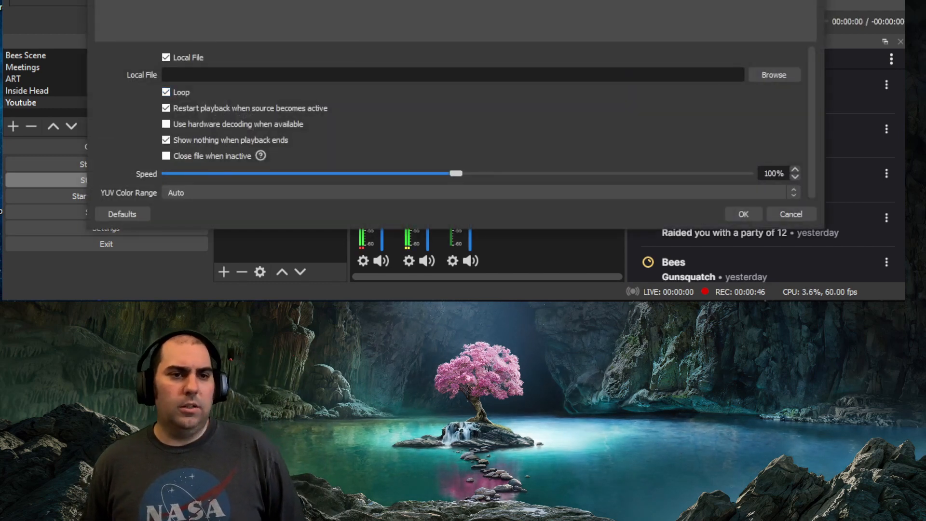
click(773, 74)
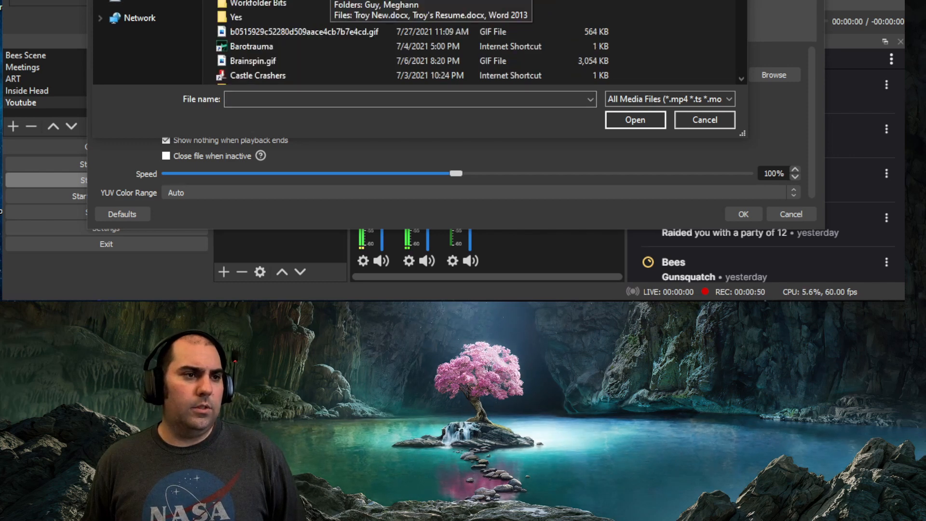
double_click(304, 31)
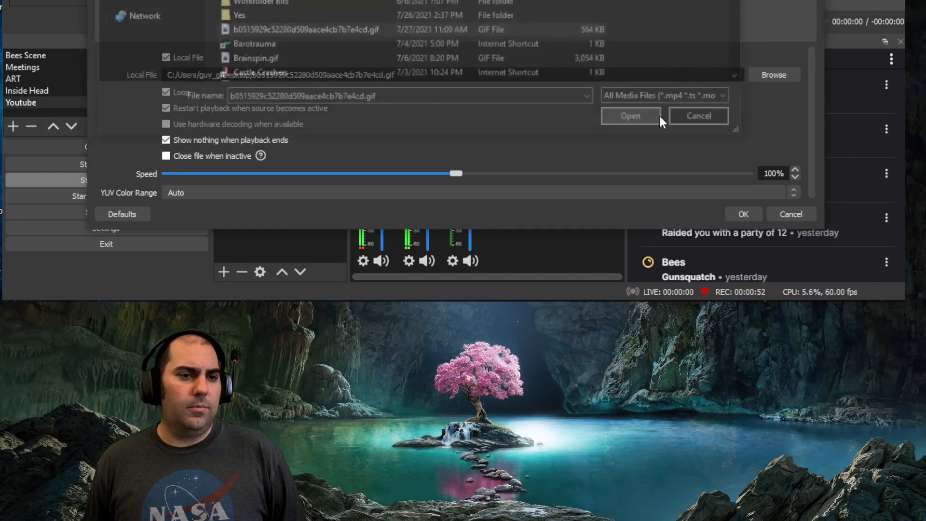
click(630, 115)
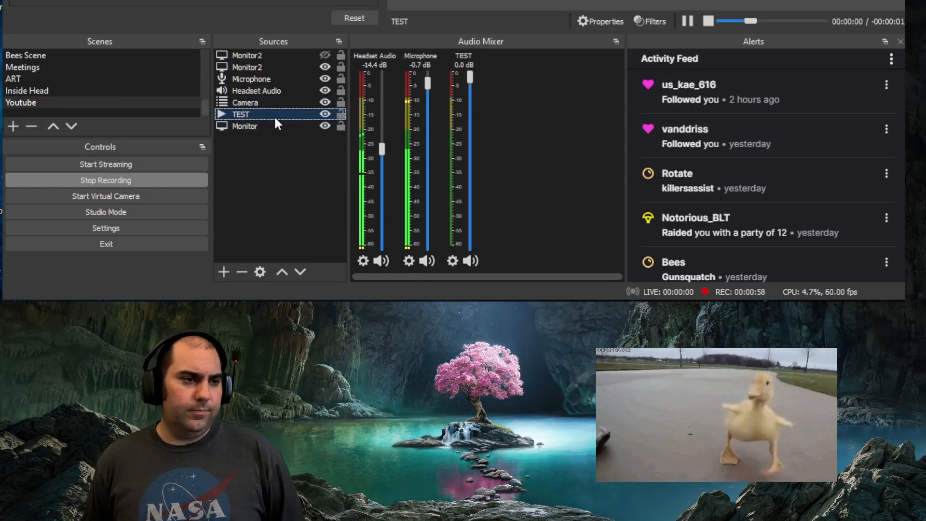
Set TEST's show transition to Luma Wipe with a Linear Horizontal image and 0.03 softness.
right_click(240, 114)
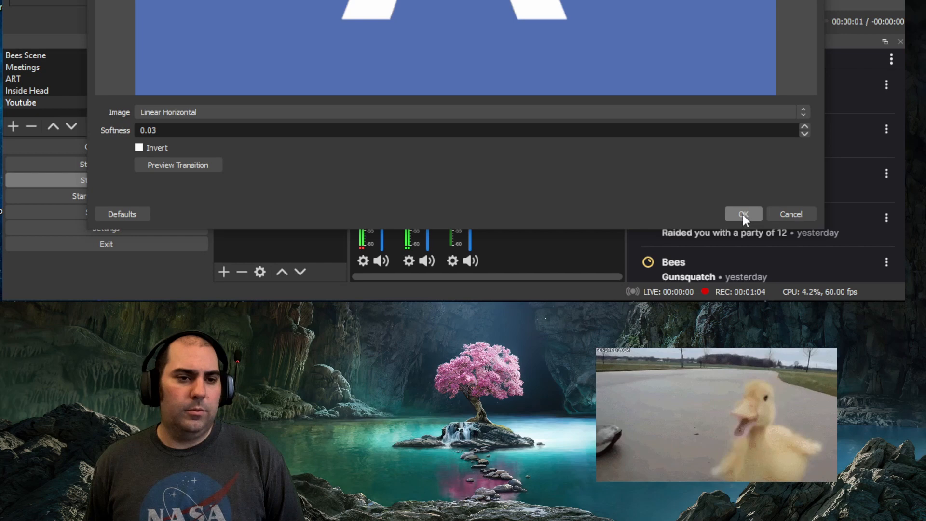
click(743, 214)
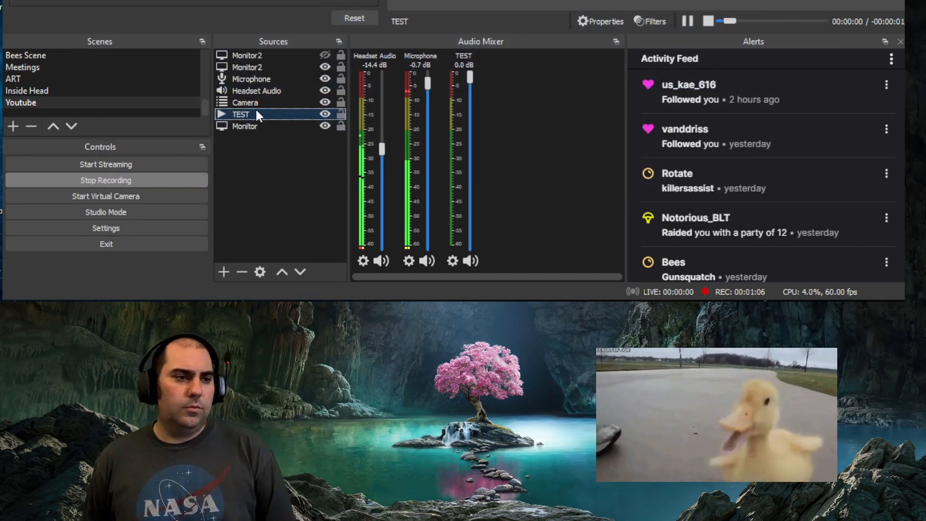
Set TEST's hide transition to Fade, then hide and reshow it to preview both transitions.
right_click(240, 114)
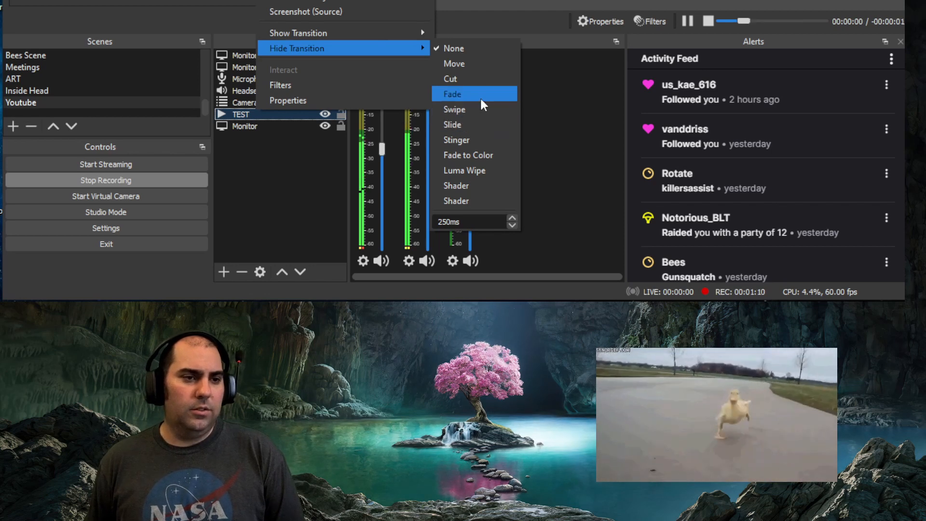
click(451, 94)
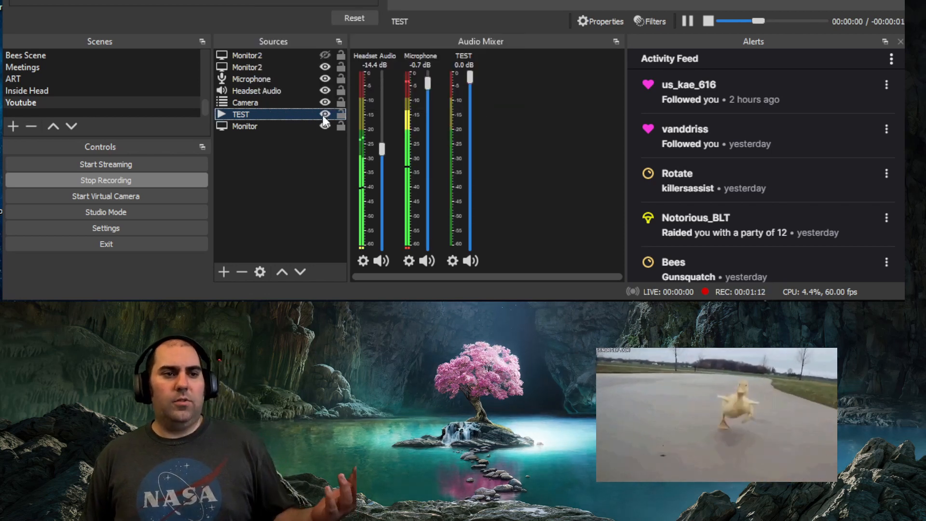
click(325, 115)
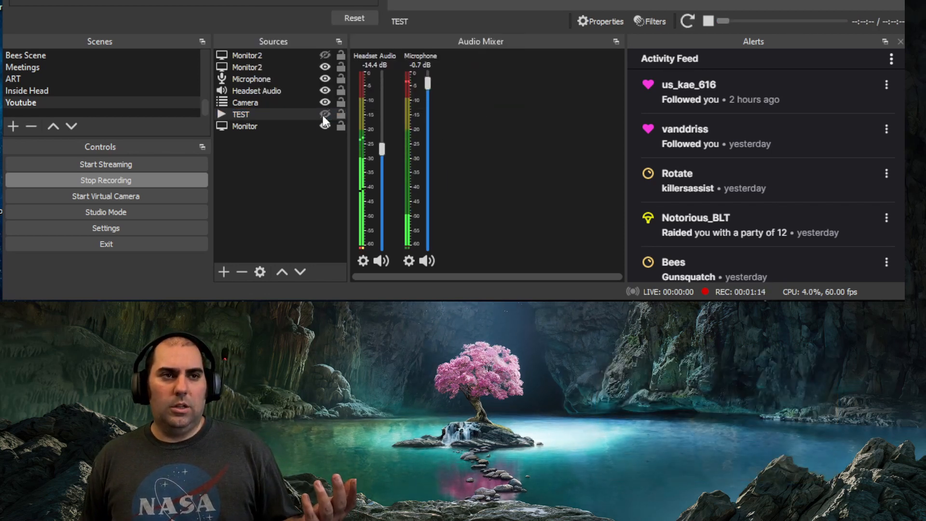
click(325, 115)
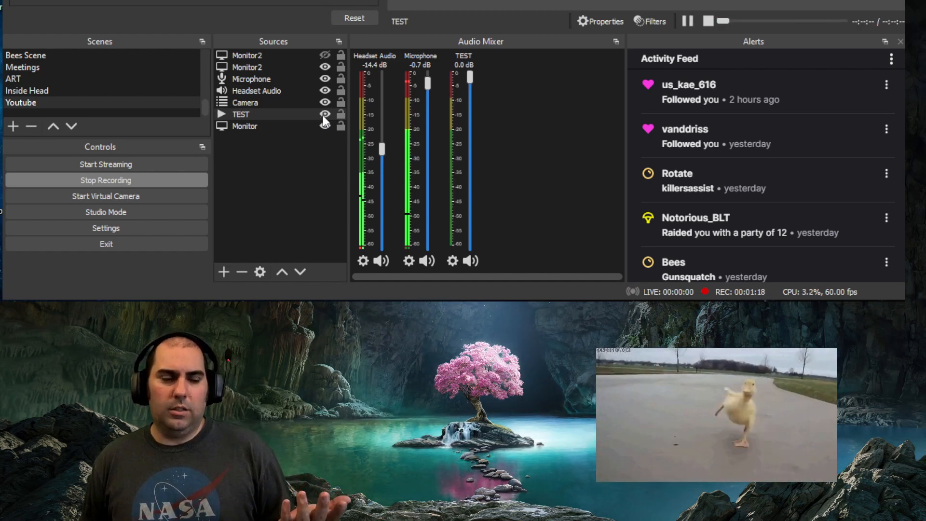
Hide the TEST source so only the cavern background and webcam remain.
right_click(241, 113)
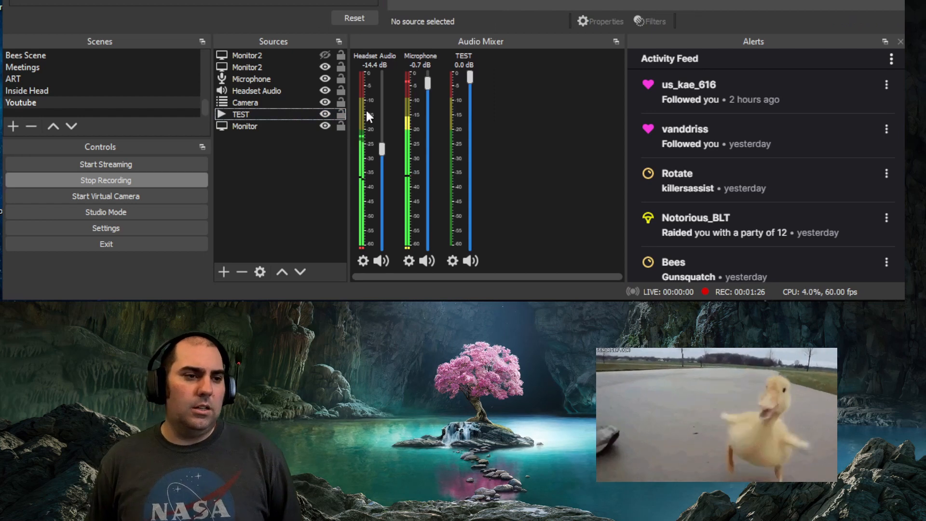
click(325, 114)
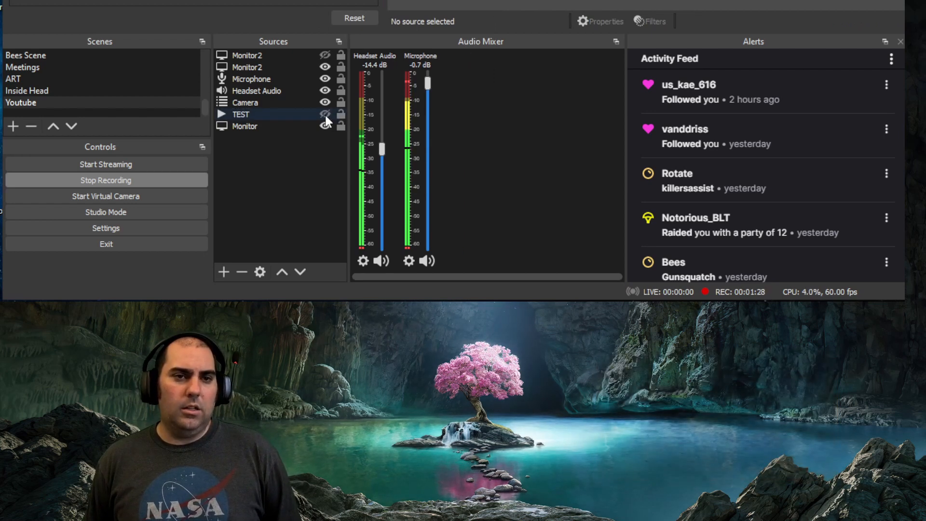